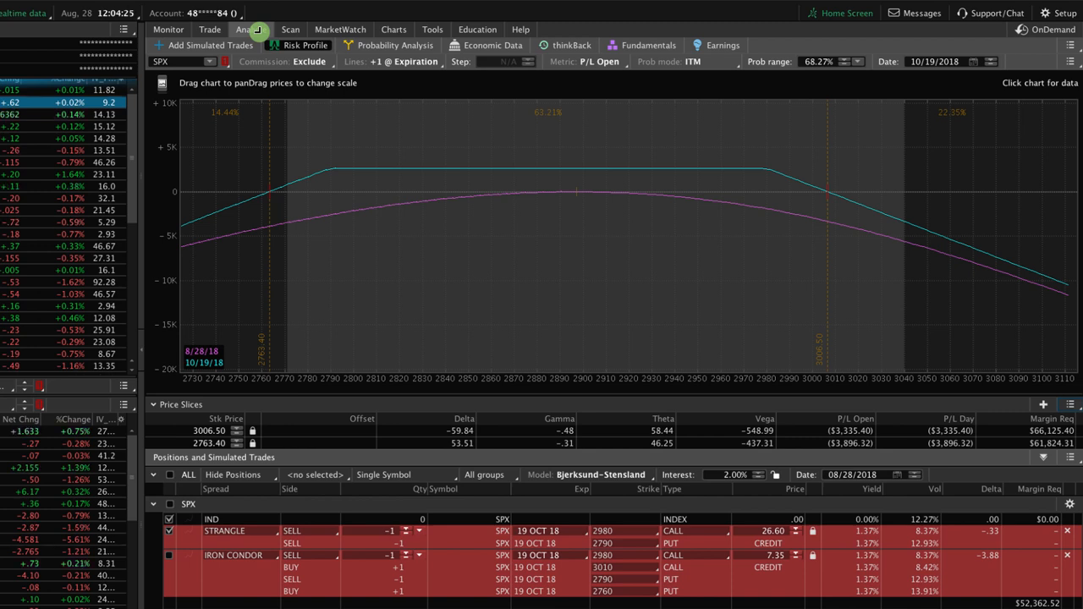
mouse_move(447, 288)
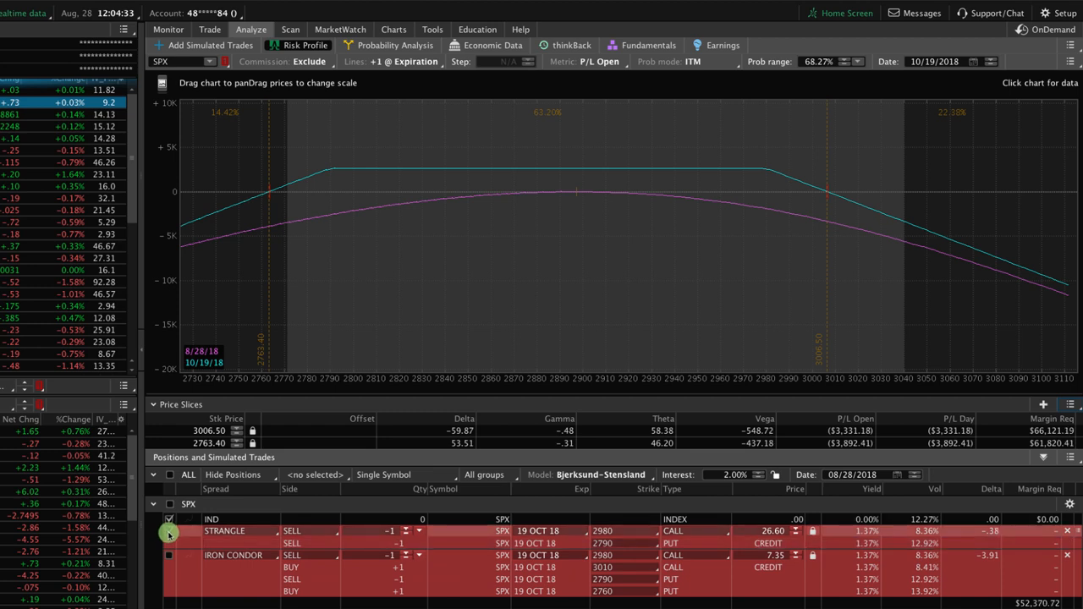
mouse_move(540, 302)
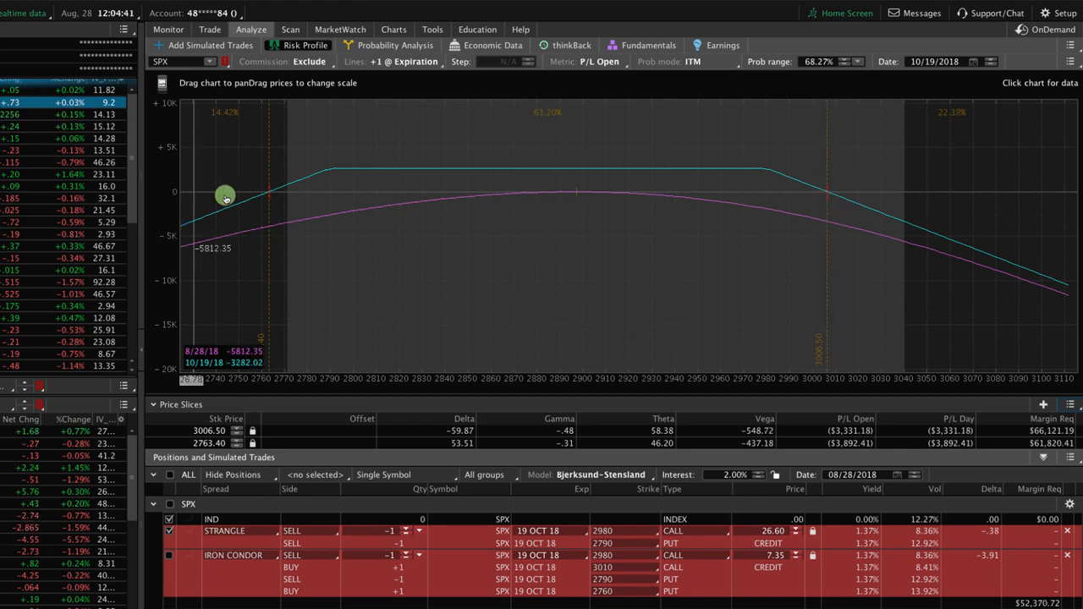
mouse_move(572, 122)
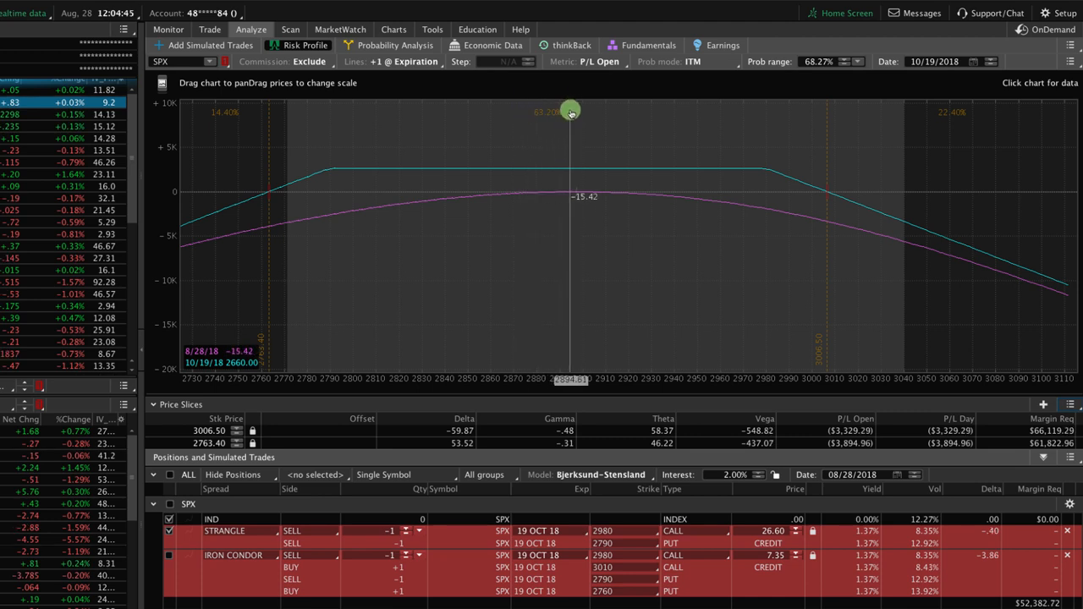
mouse_move(587, 134)
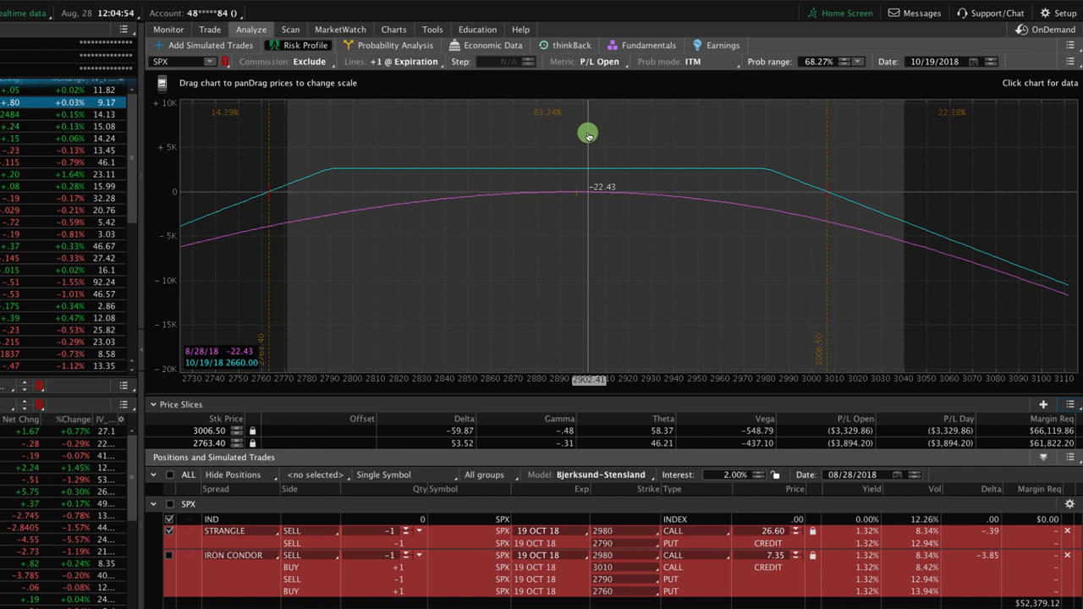
mouse_move(542, 245)
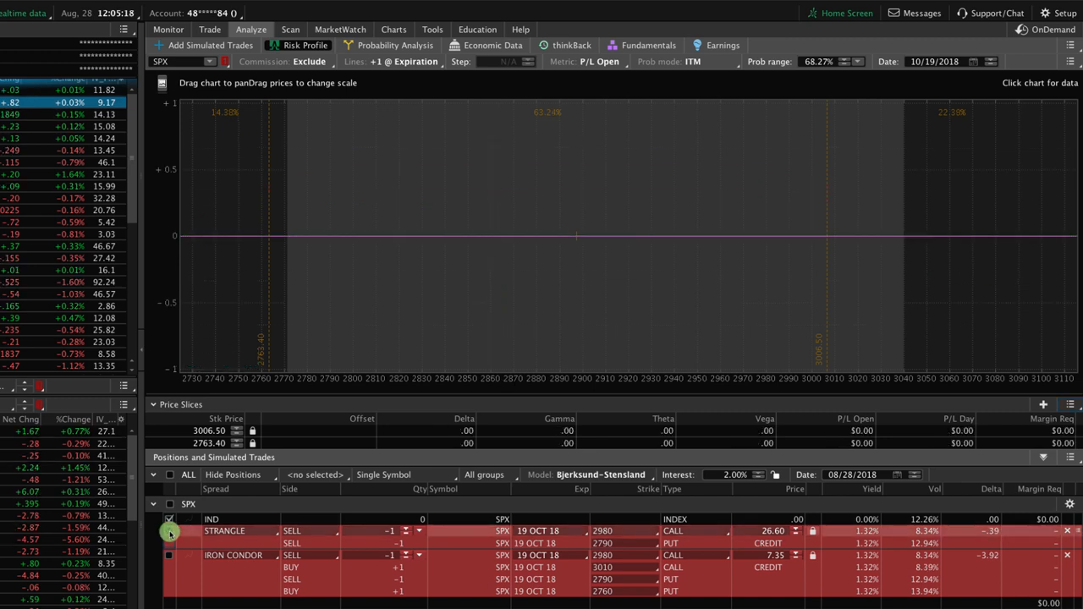
Include the SPX iron condor in the risk profile to see its capped profit and loss
left_click(169, 555)
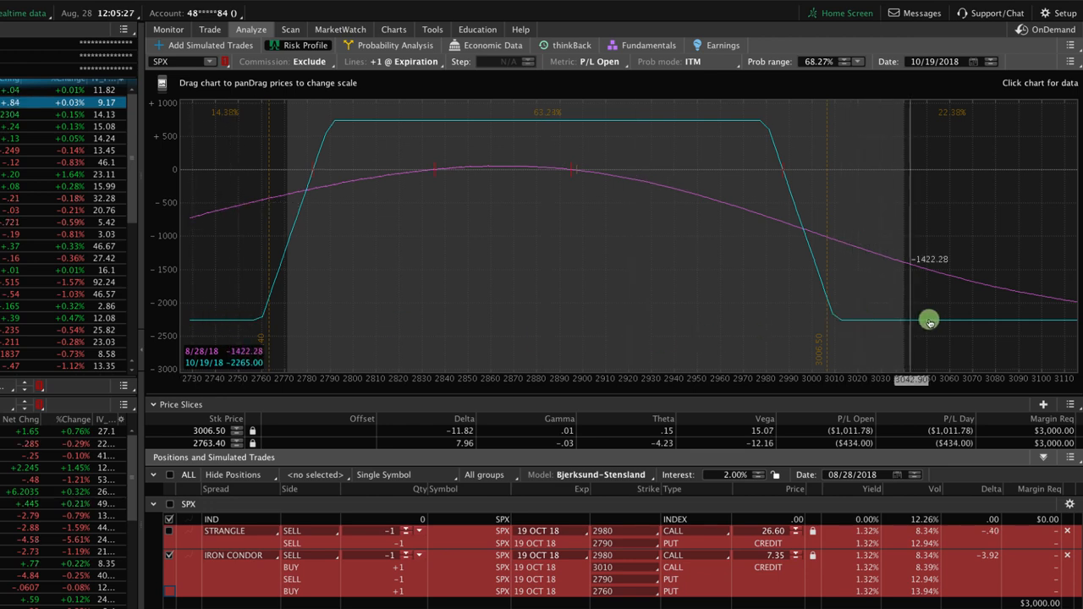
mouse_move(704, 284)
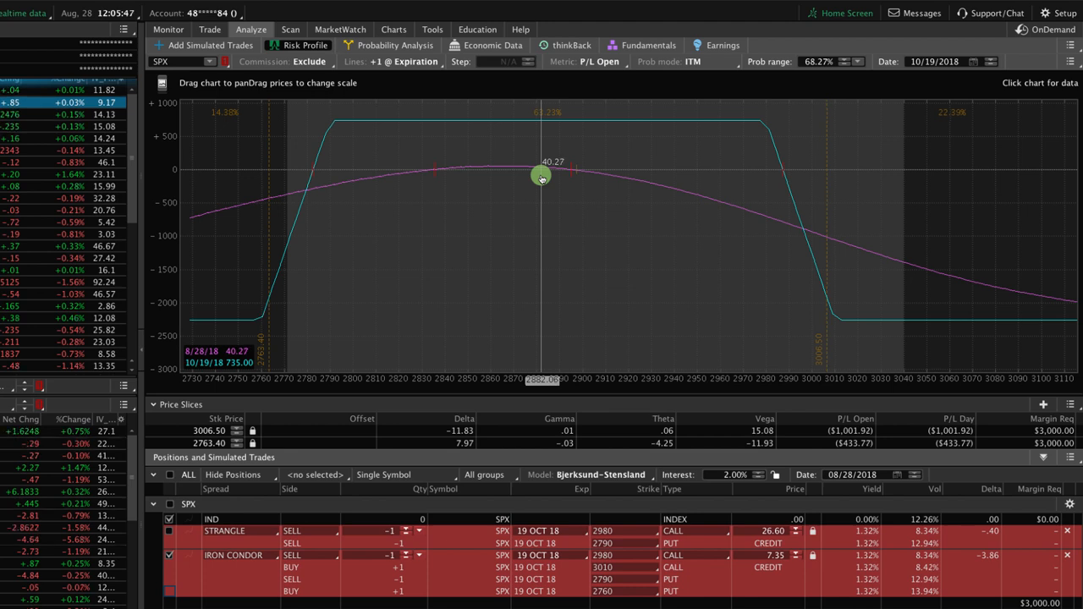
mouse_move(535, 176)
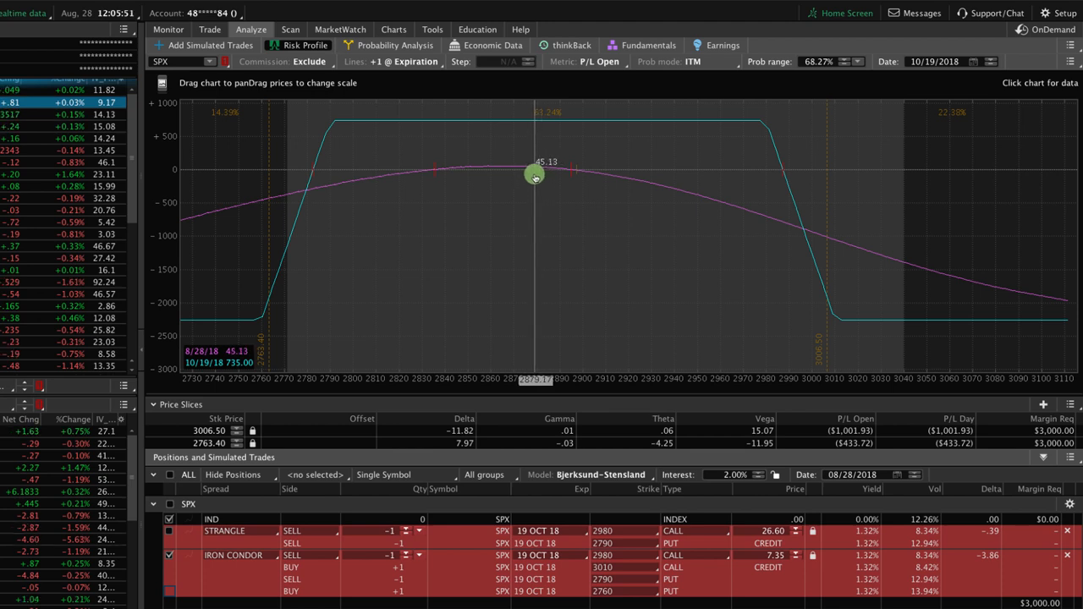
mouse_move(237, 318)
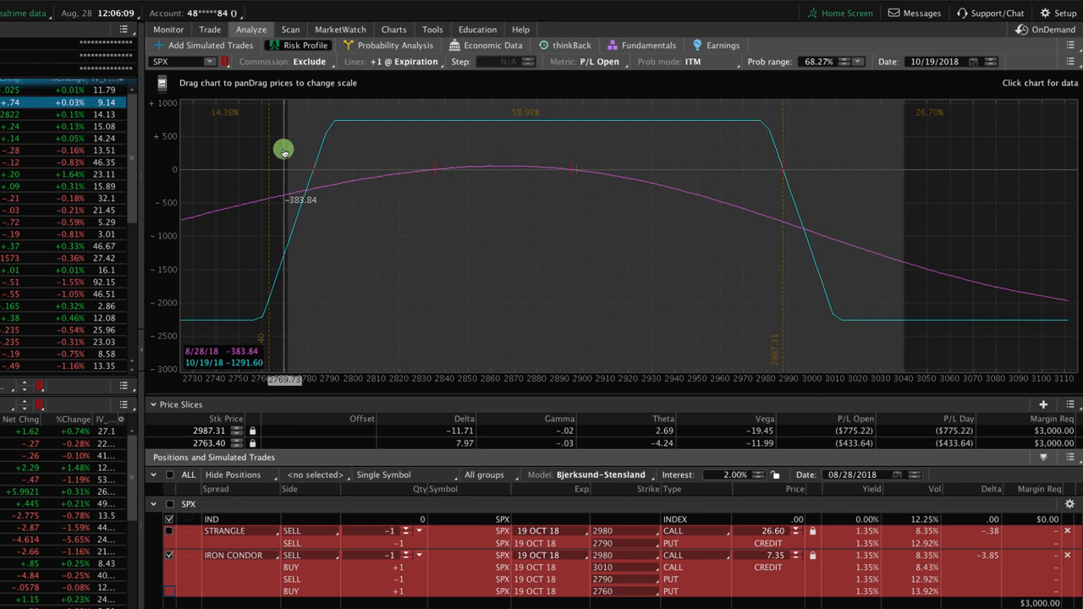
left_click_drag(285, 149, 308, 147)
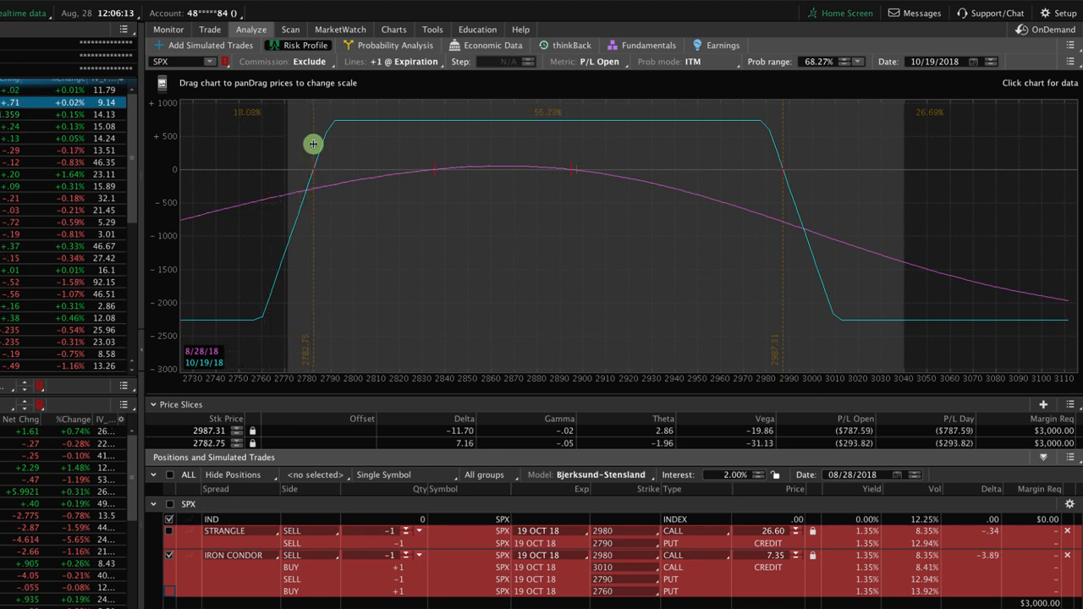
mouse_move(543, 137)
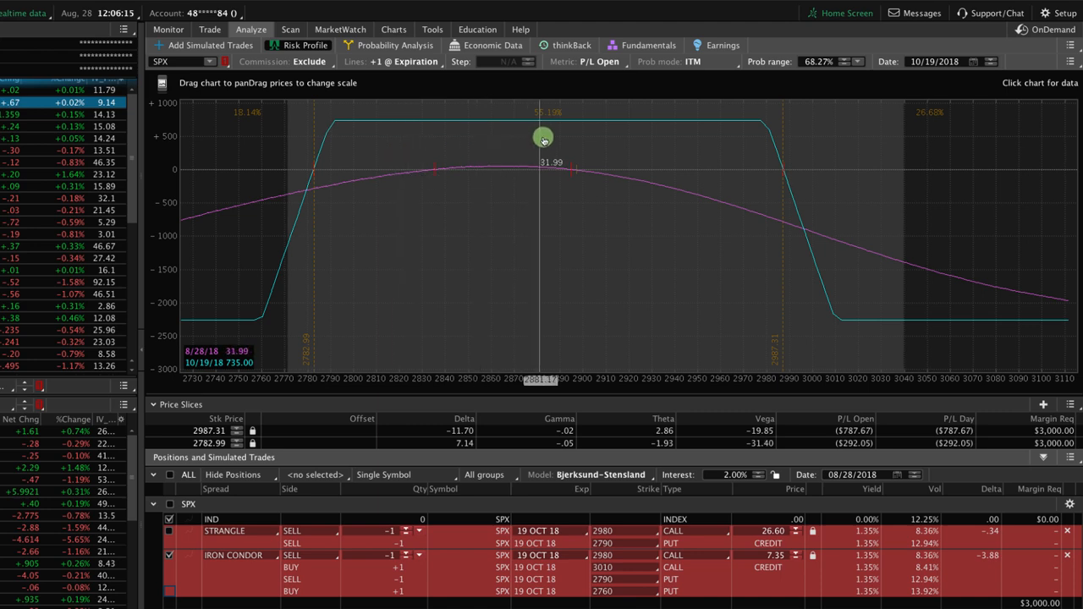
mouse_move(657, 193)
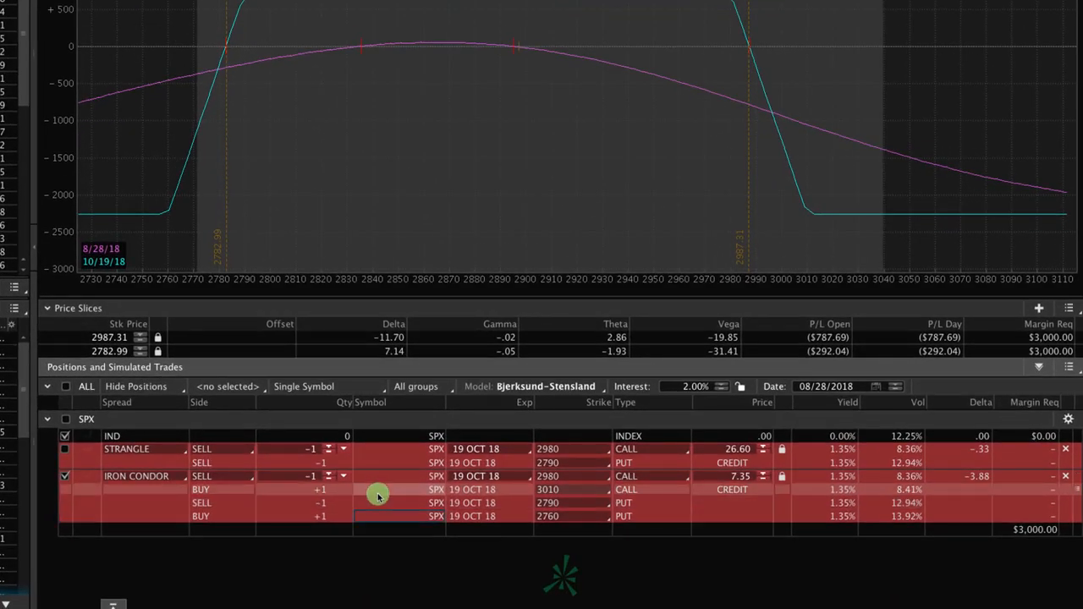
right_click(379, 495)
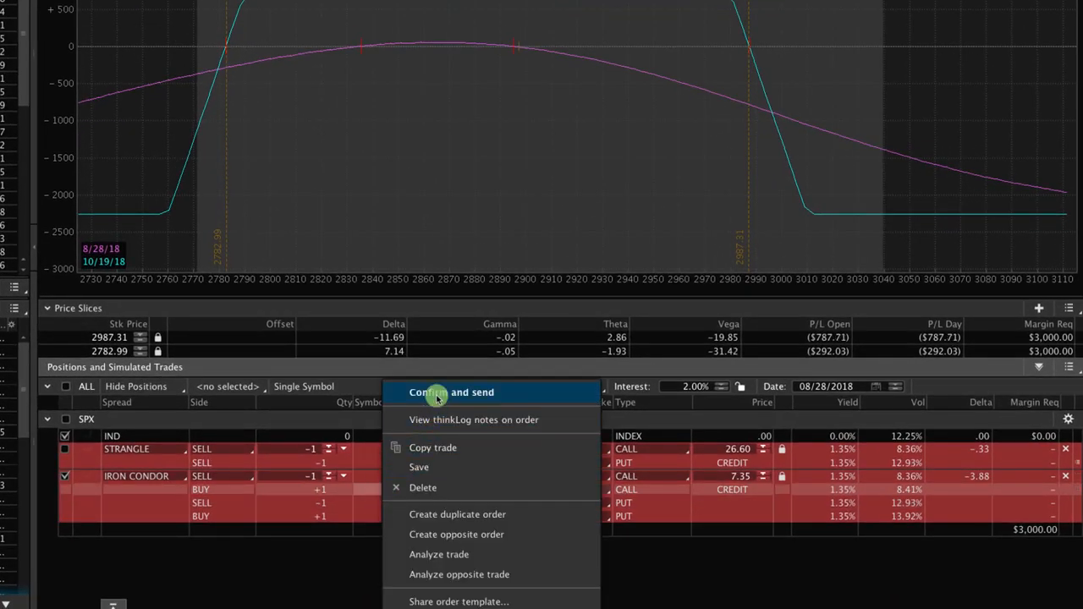
left_click(451, 392)
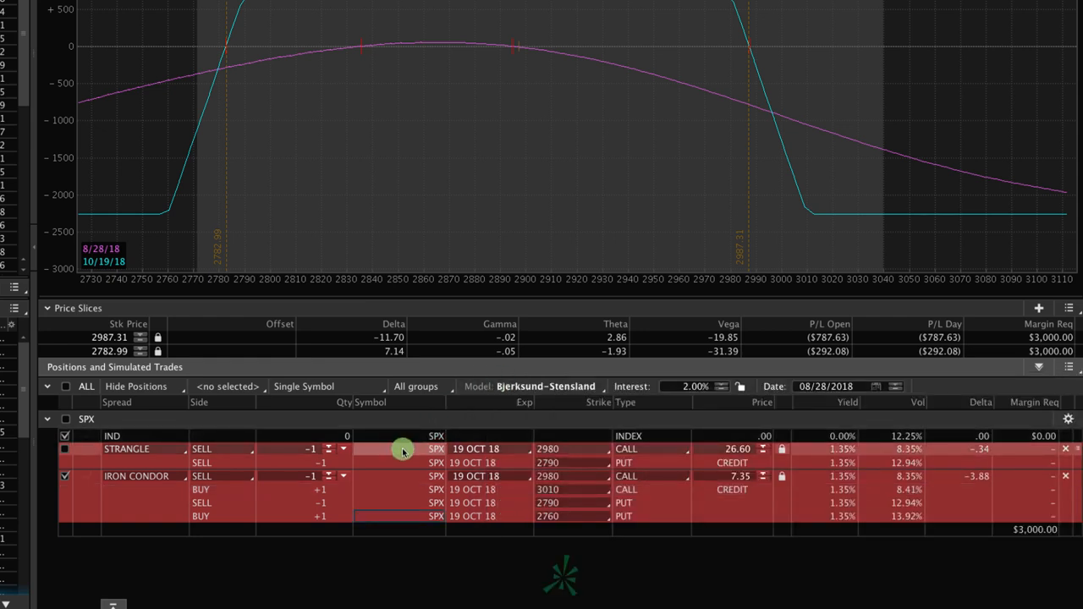
right_click(402, 450)
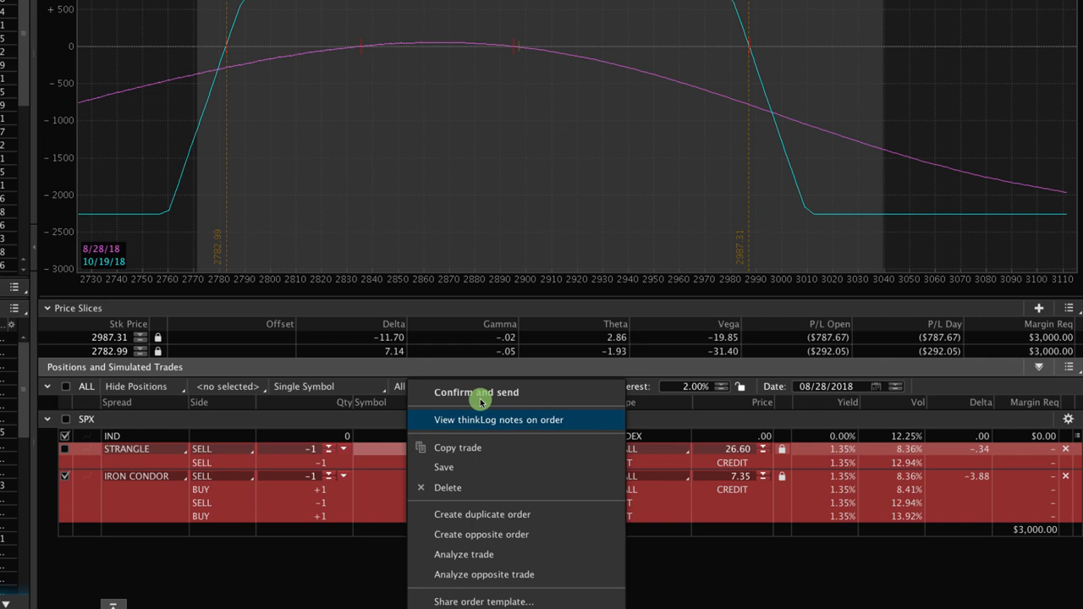
left_click(475, 392)
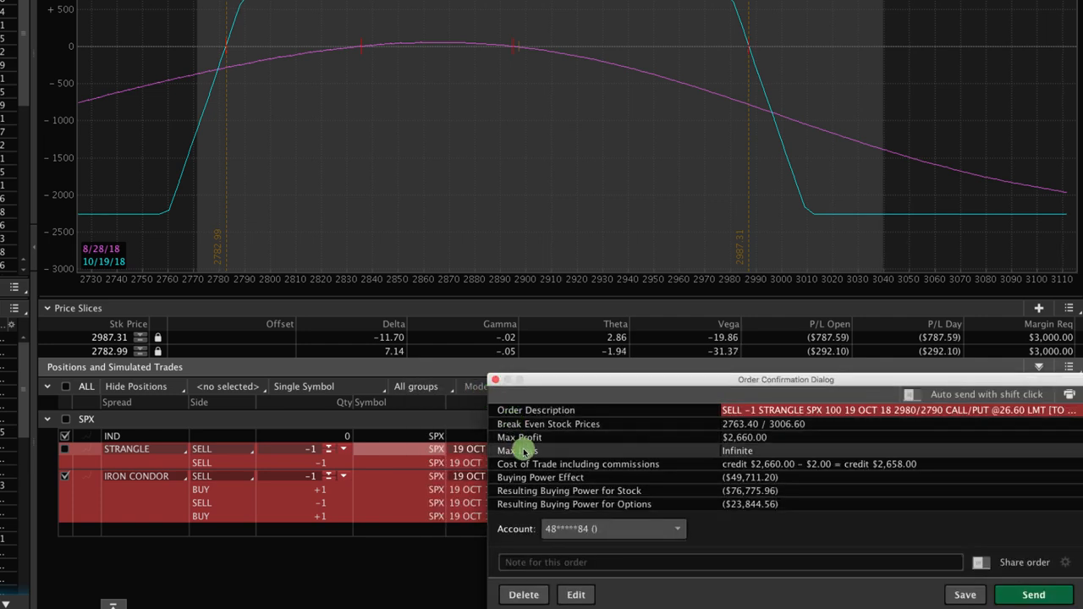
mouse_move(523, 477)
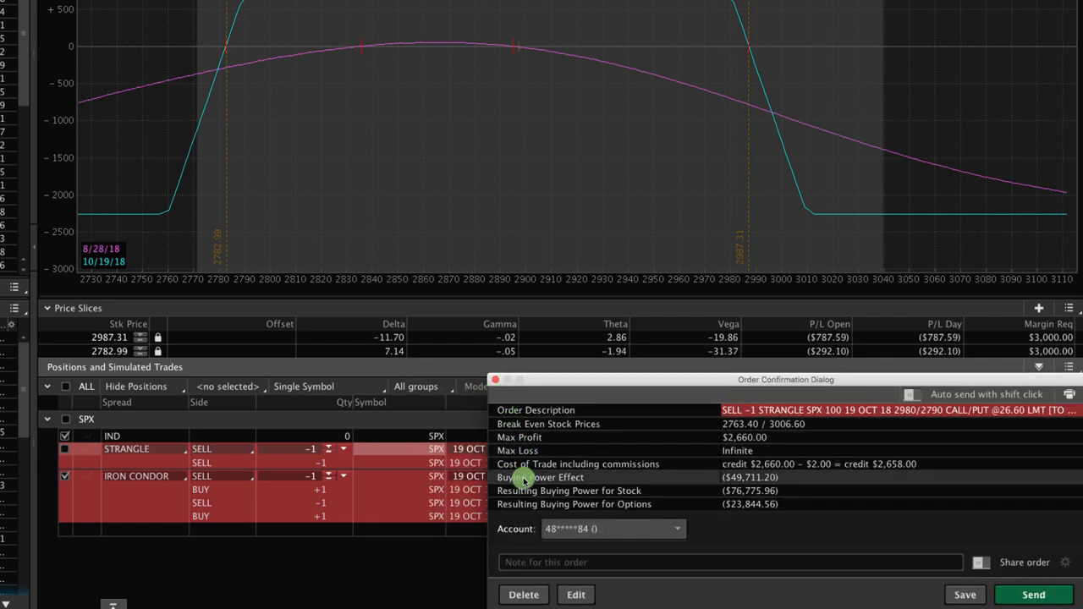
mouse_move(737, 480)
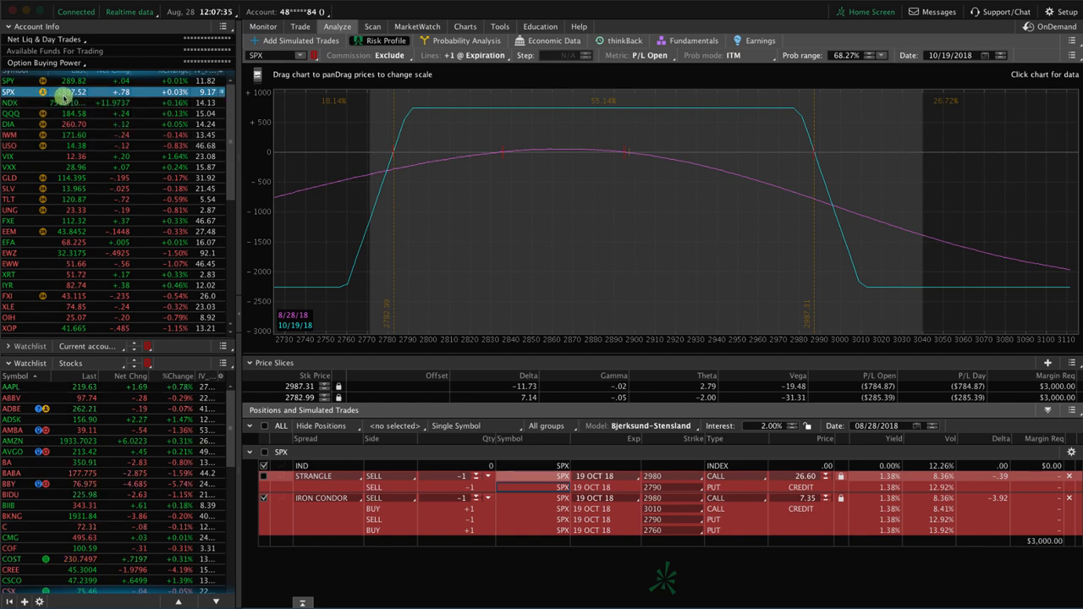
mouse_move(370, 203)
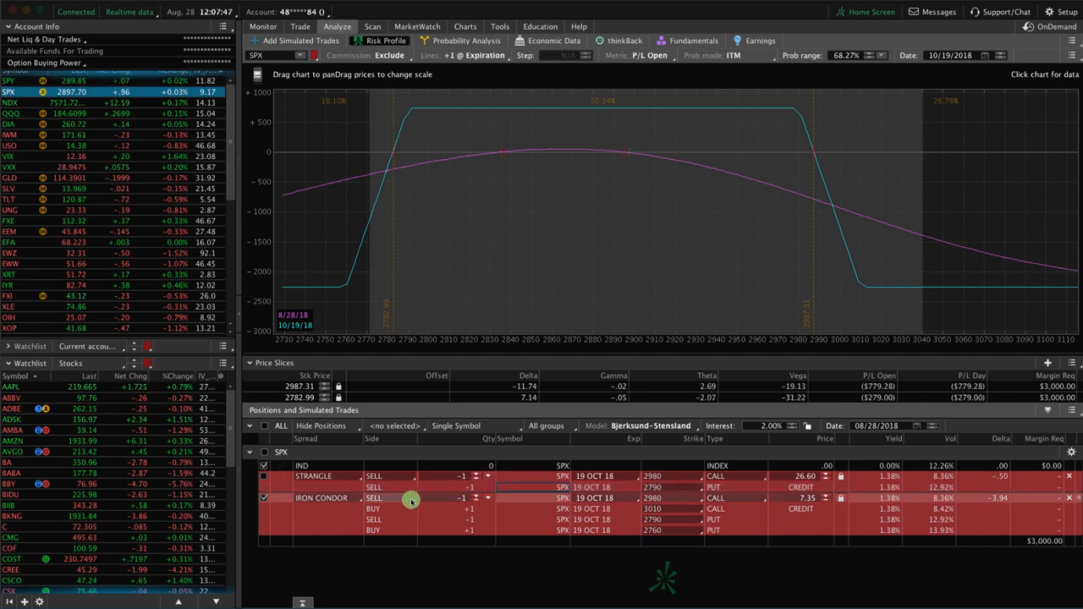
mouse_move(354, 304)
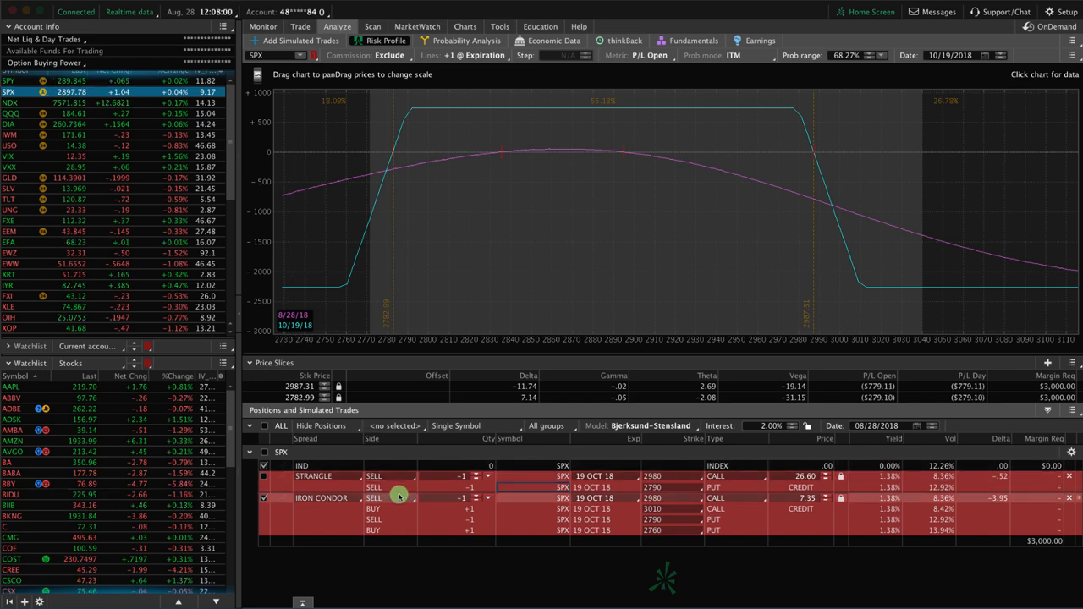
mouse_move(584, 163)
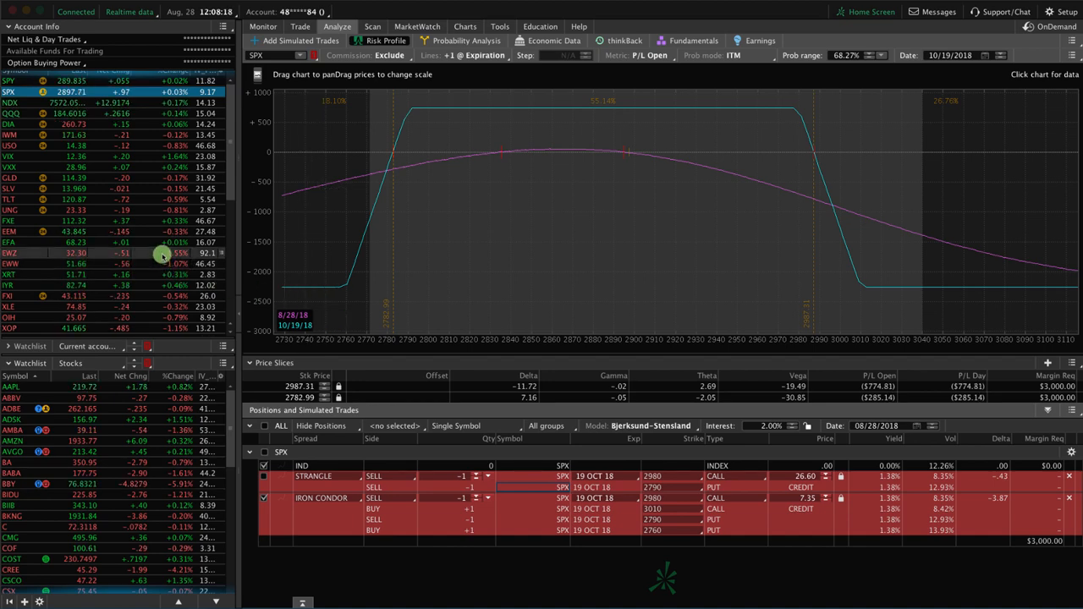
Switch the analysis to EWZ and move the risk profile date toward 10/20/2018
left_click(11, 254)
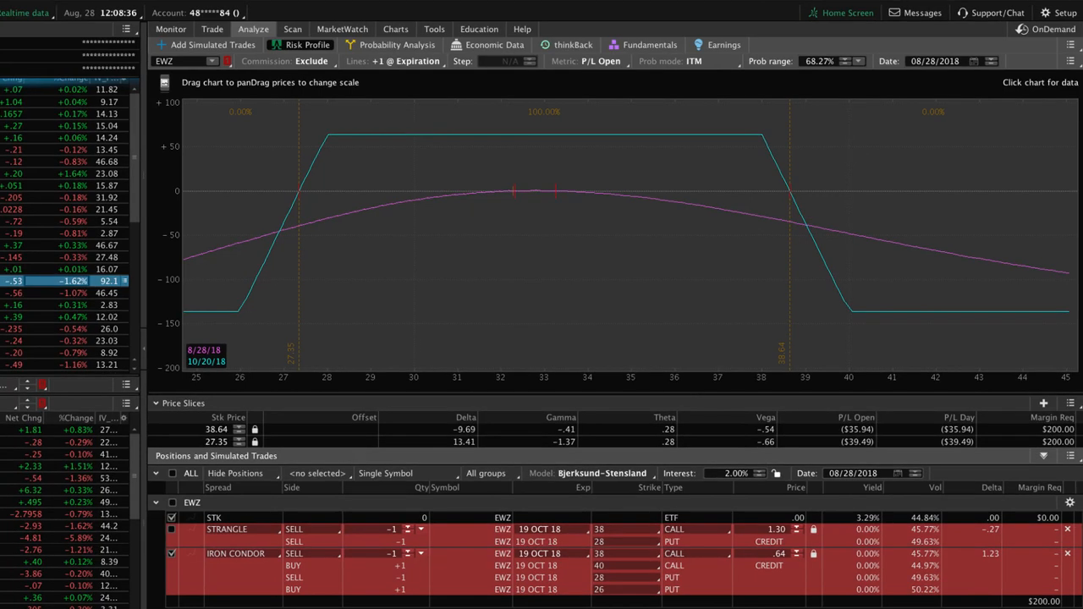
mouse_move(426, 298)
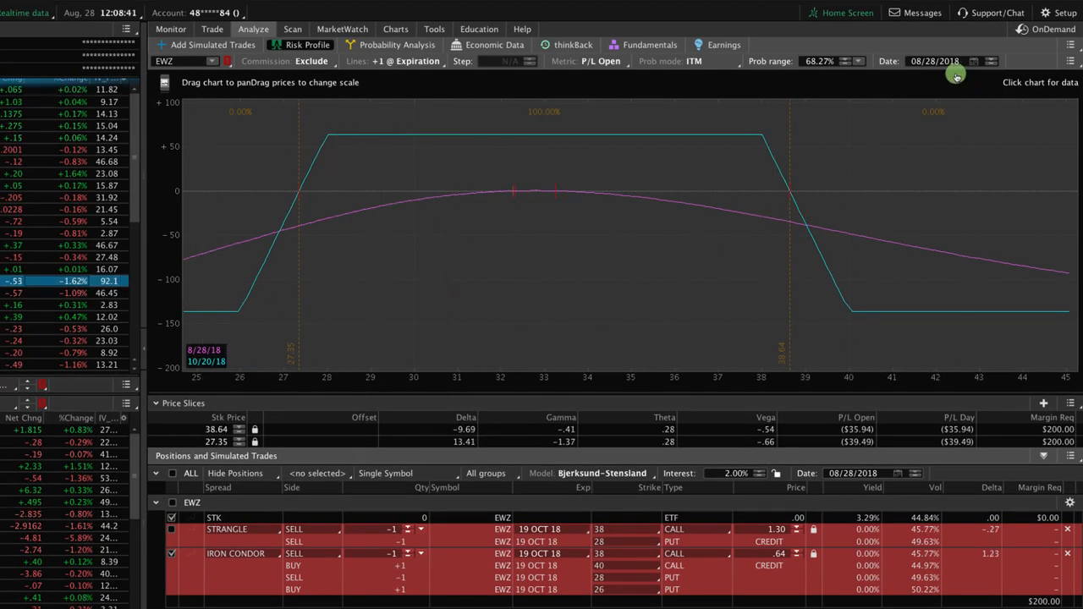
left_click(972, 61)
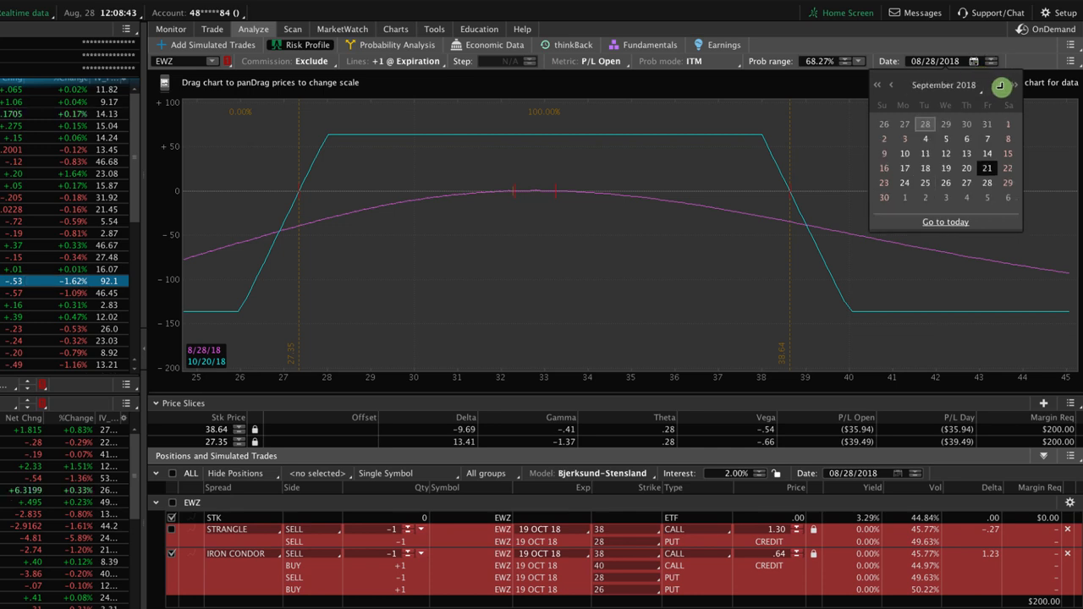
left_click(1002, 85)
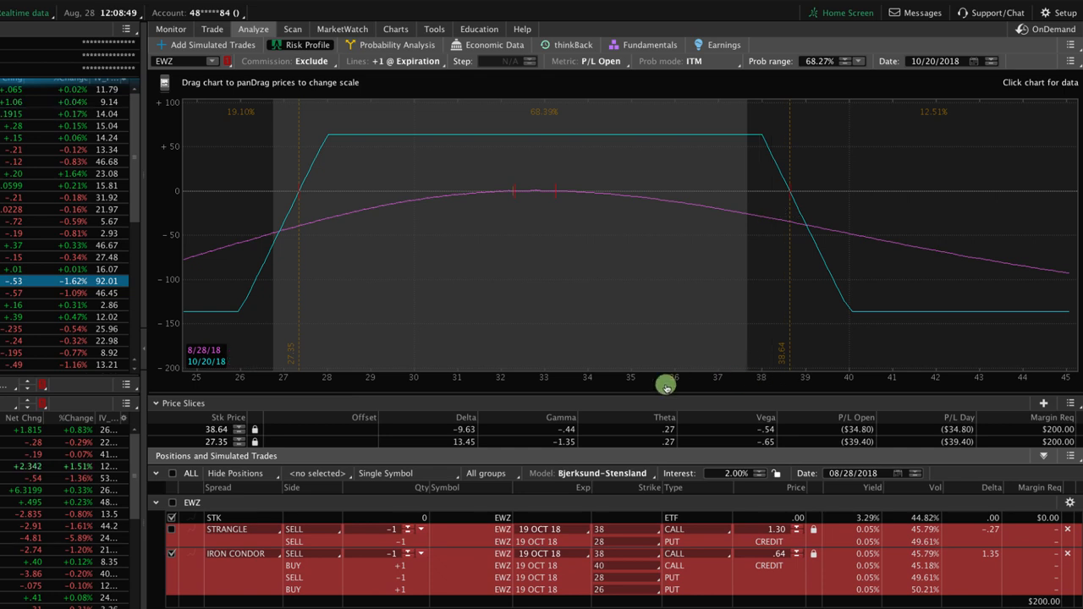
mouse_move(606, 341)
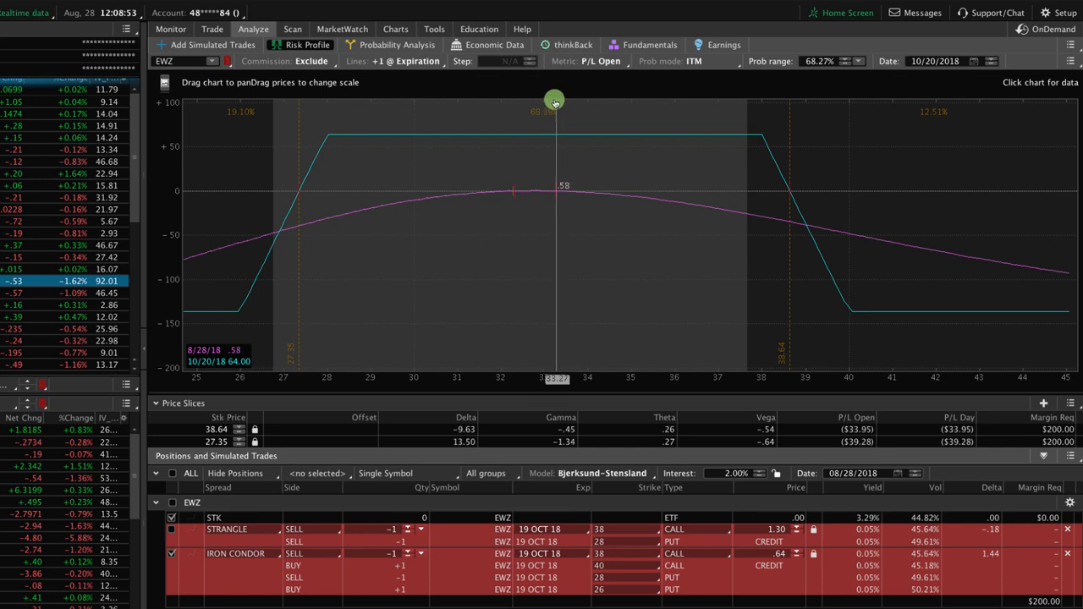
mouse_move(533, 111)
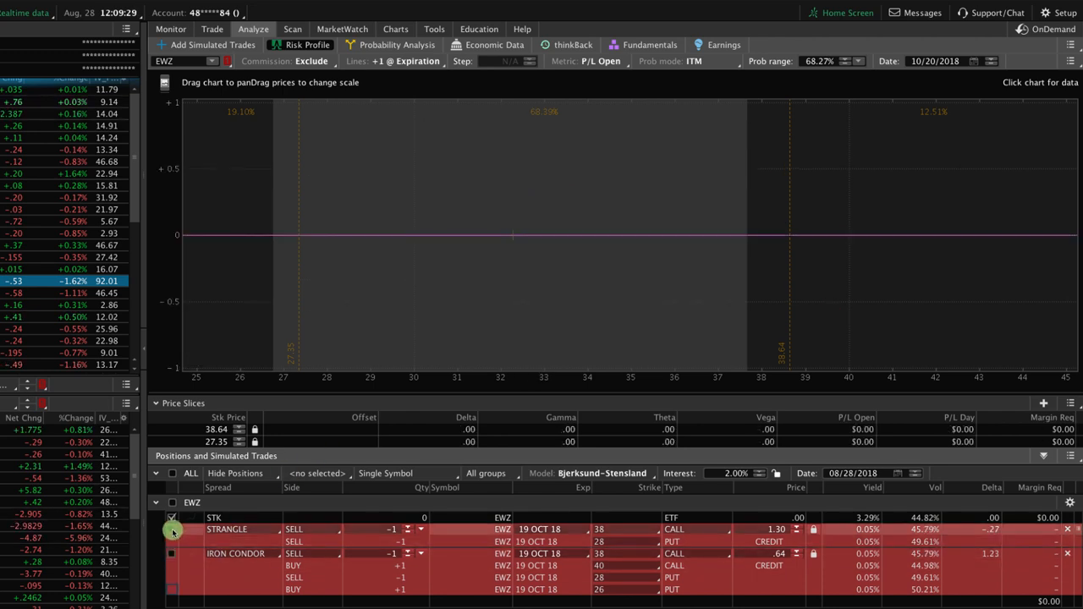
Include the EWZ short strangle in the risk graph to read its P/L across prices
left_click(173, 528)
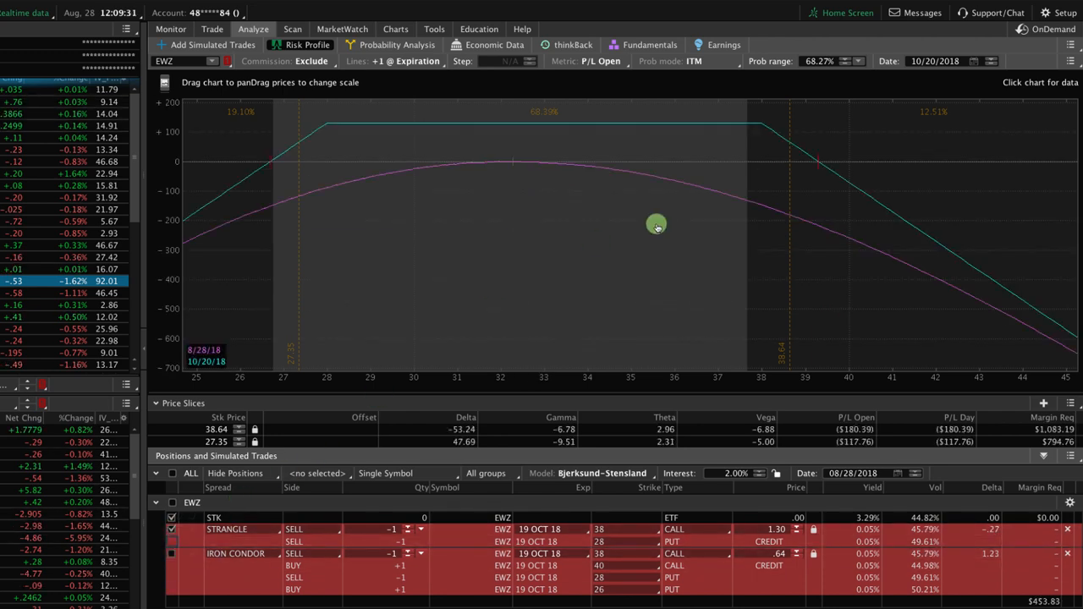
mouse_move(804, 174)
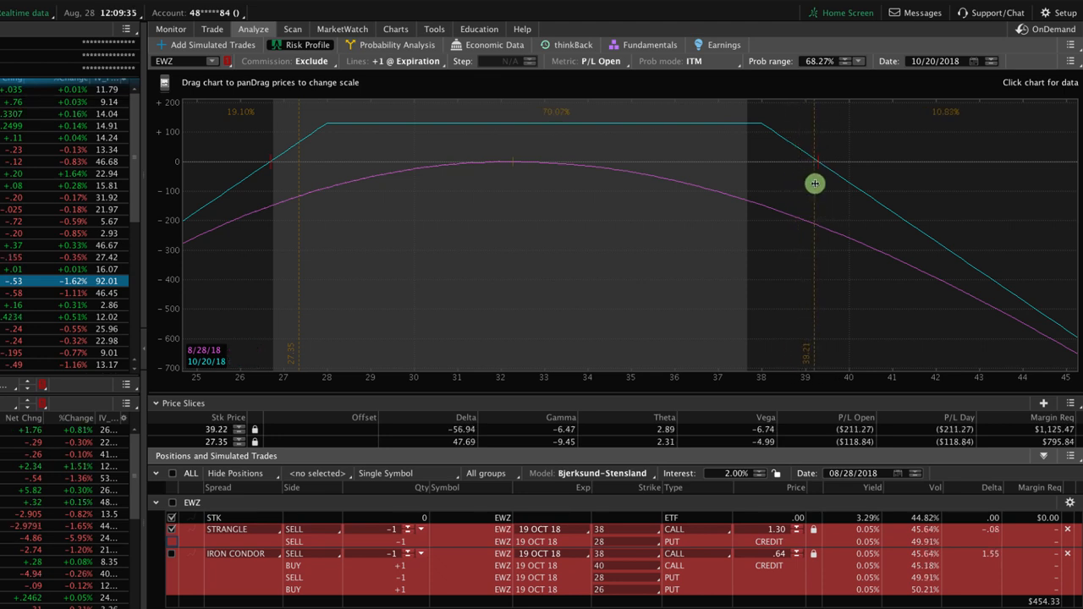
mouse_move(301, 203)
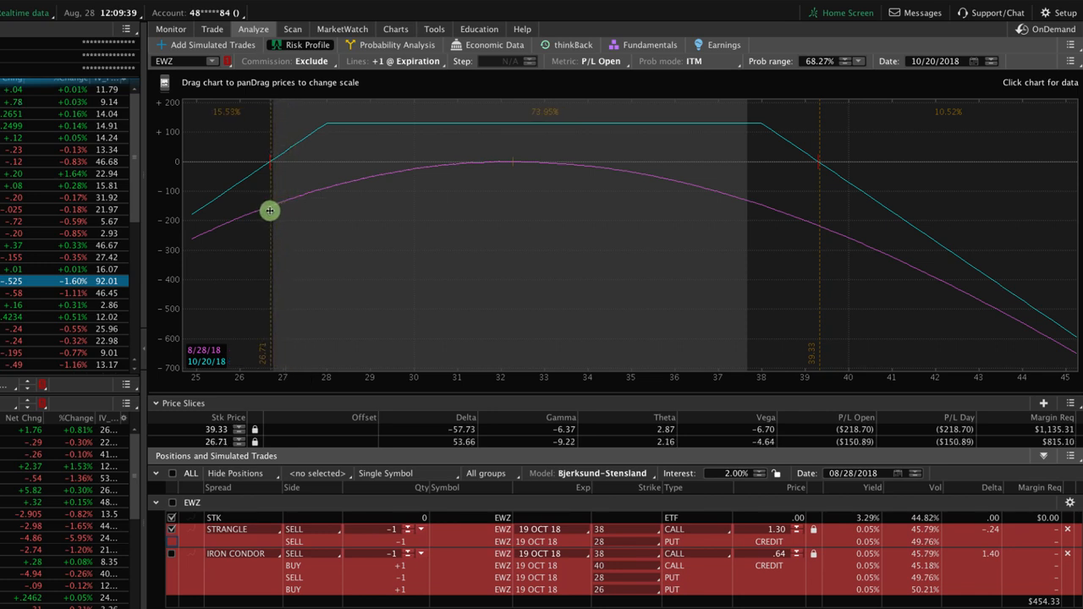
mouse_move(562, 115)
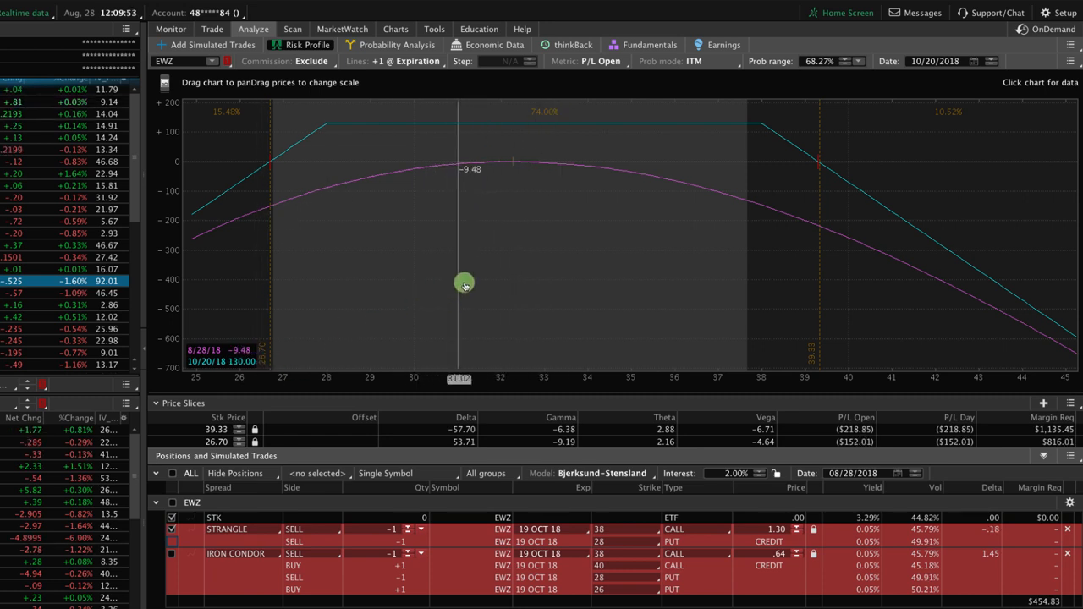
mouse_move(482, 274)
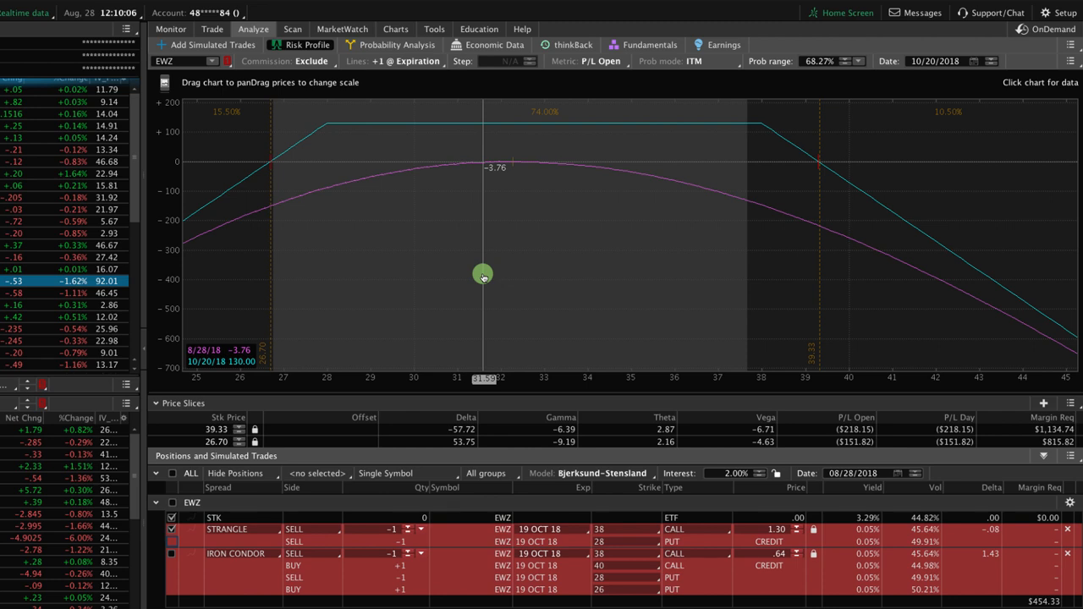
mouse_move(760, 261)
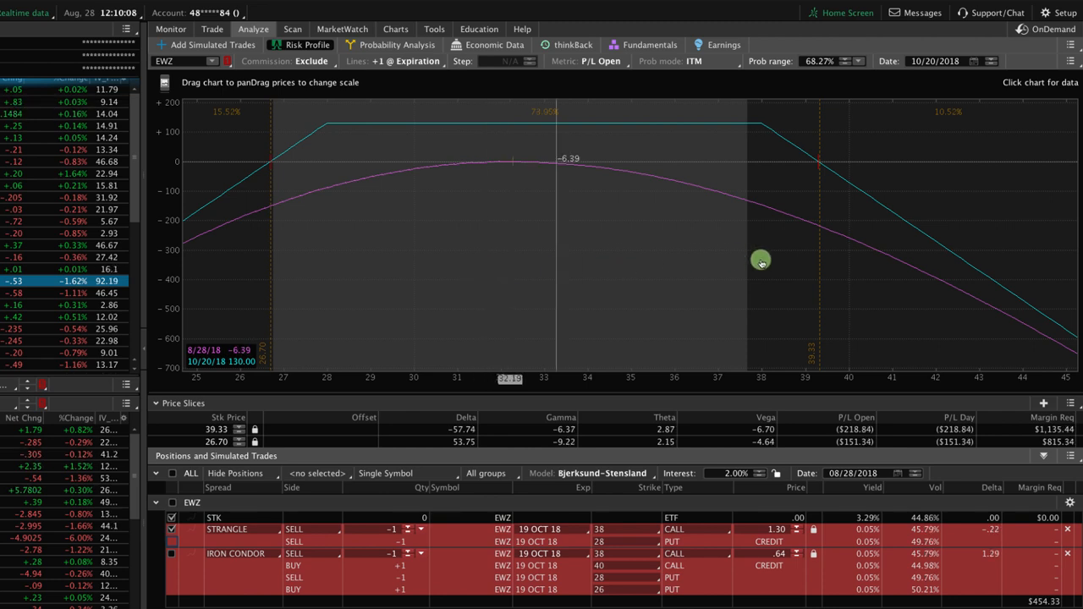
mouse_move(633, 258)
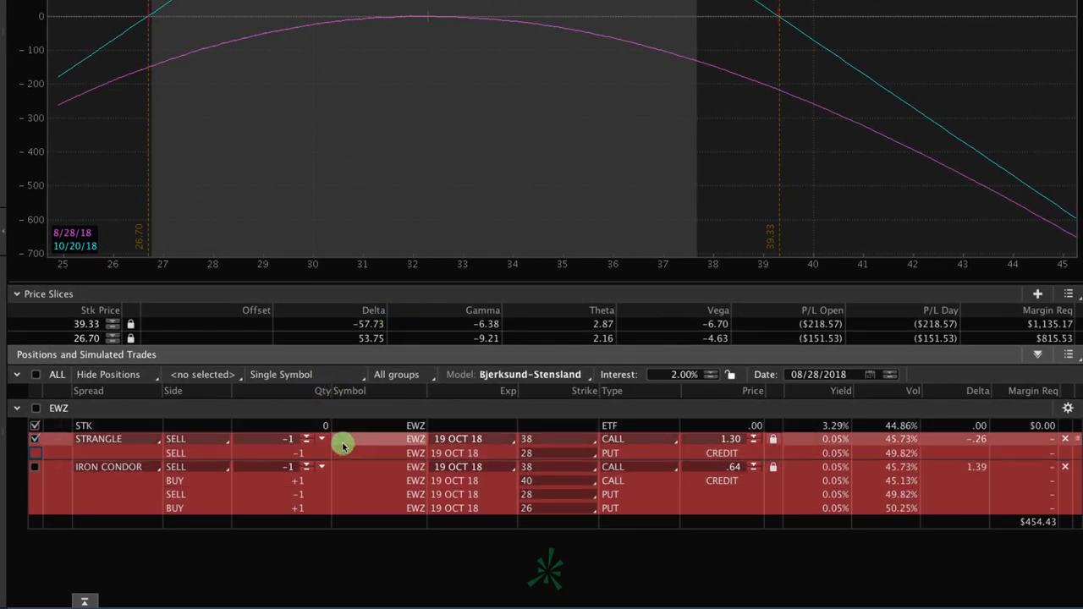
Bring up Confirm and send for the strangle to review its buying power effect
right_click(341, 440)
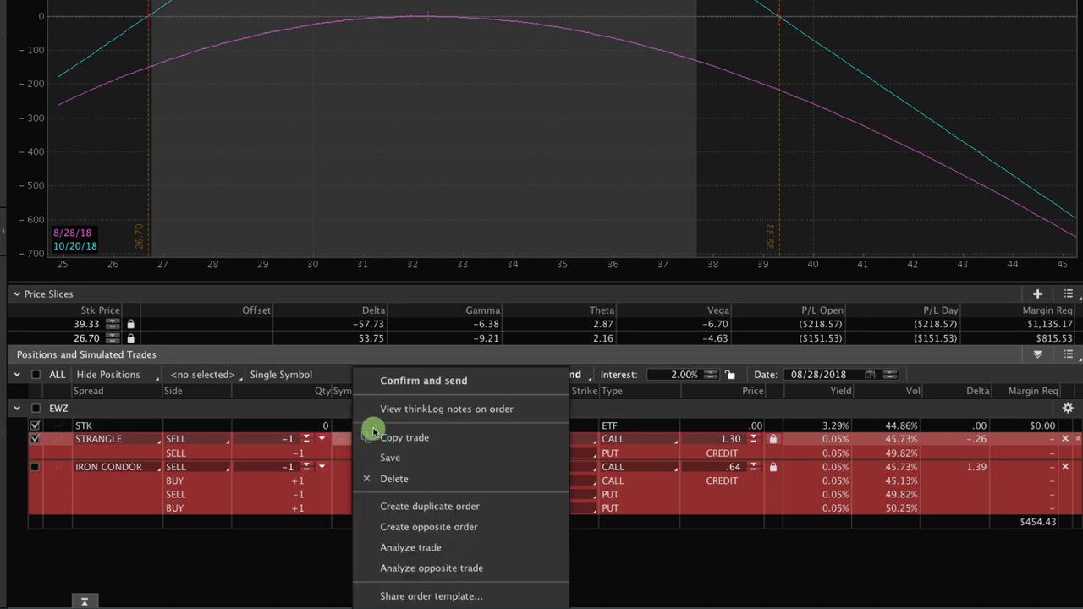
left_click(423, 379)
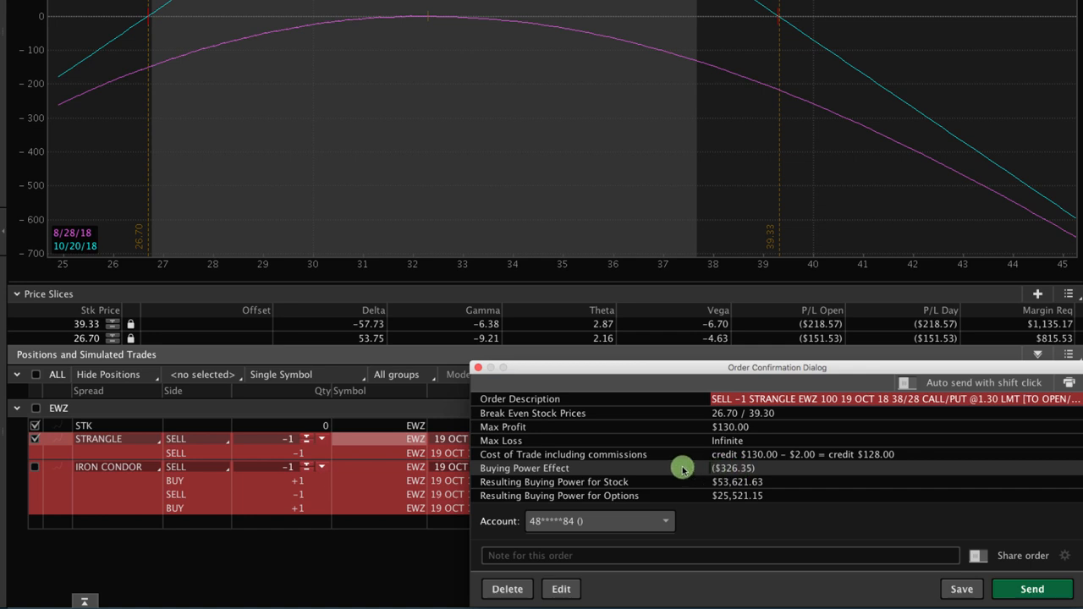
mouse_move(595, 467)
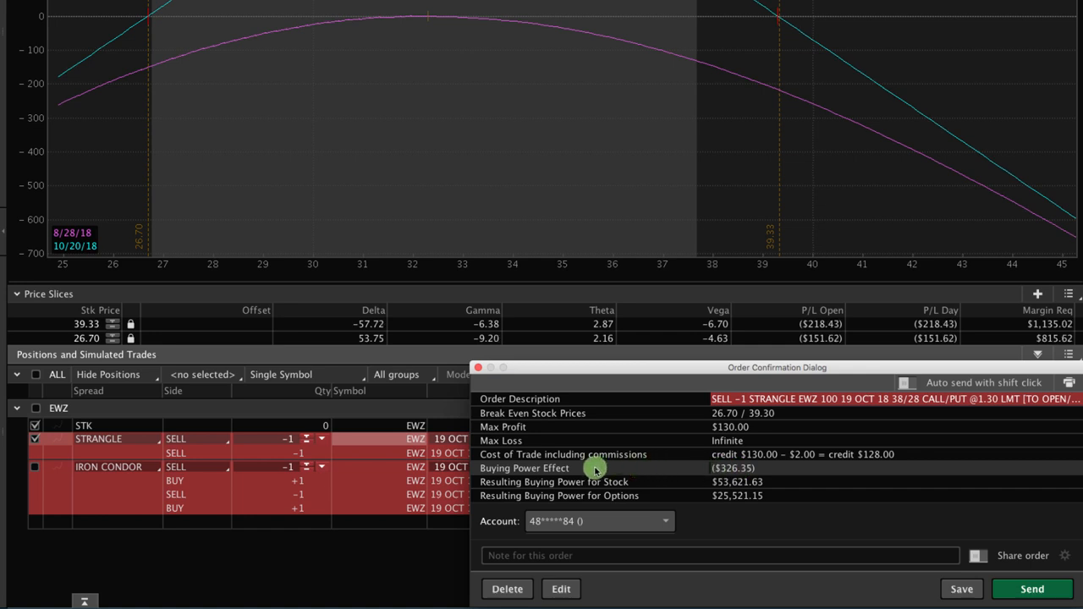
mouse_move(626, 467)
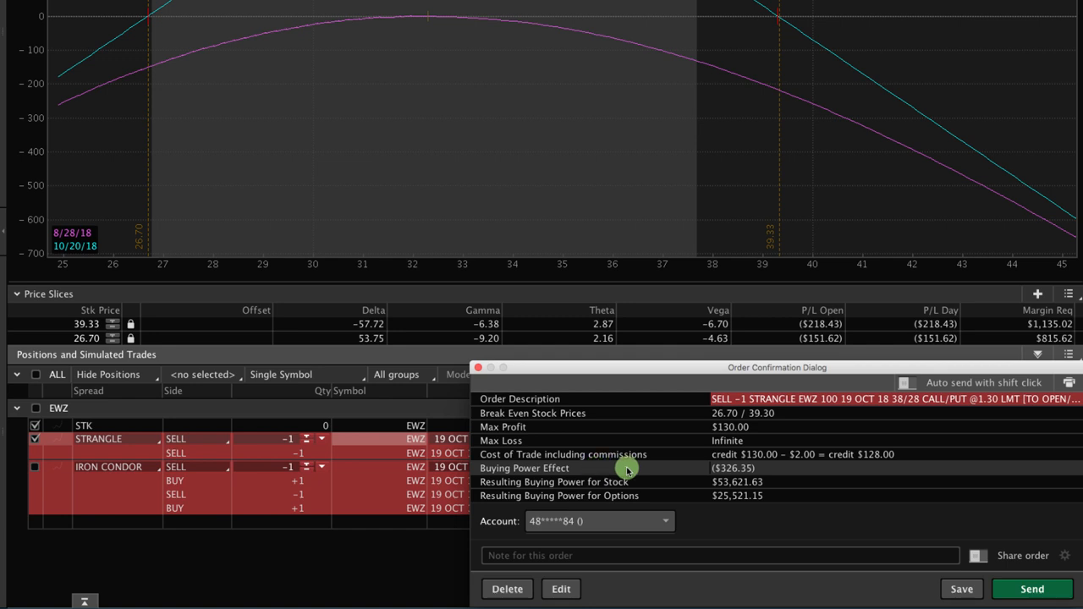
mouse_move(708, 467)
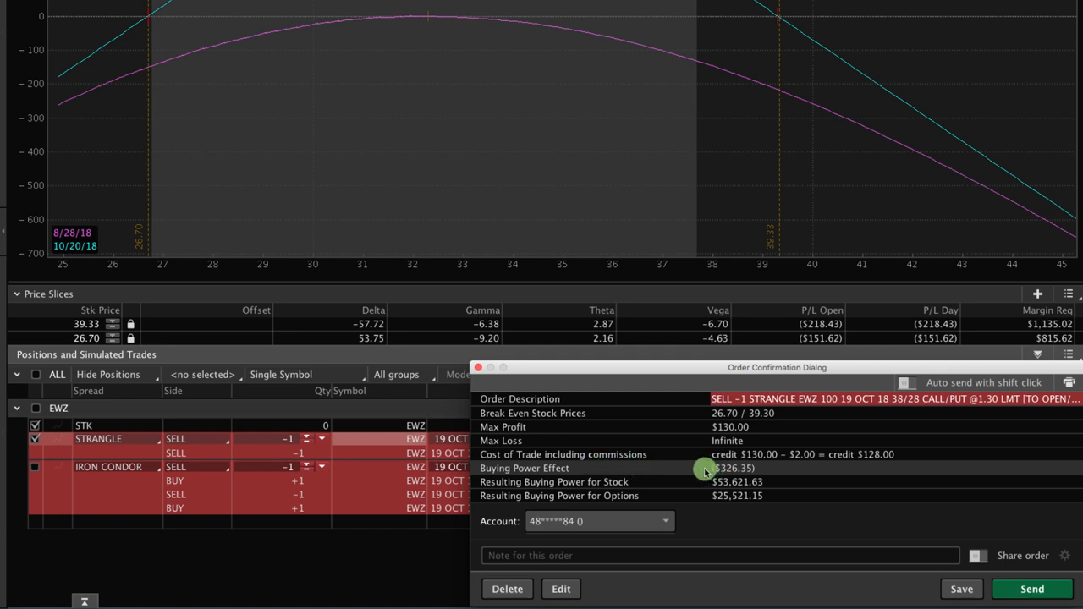
mouse_move(481, 370)
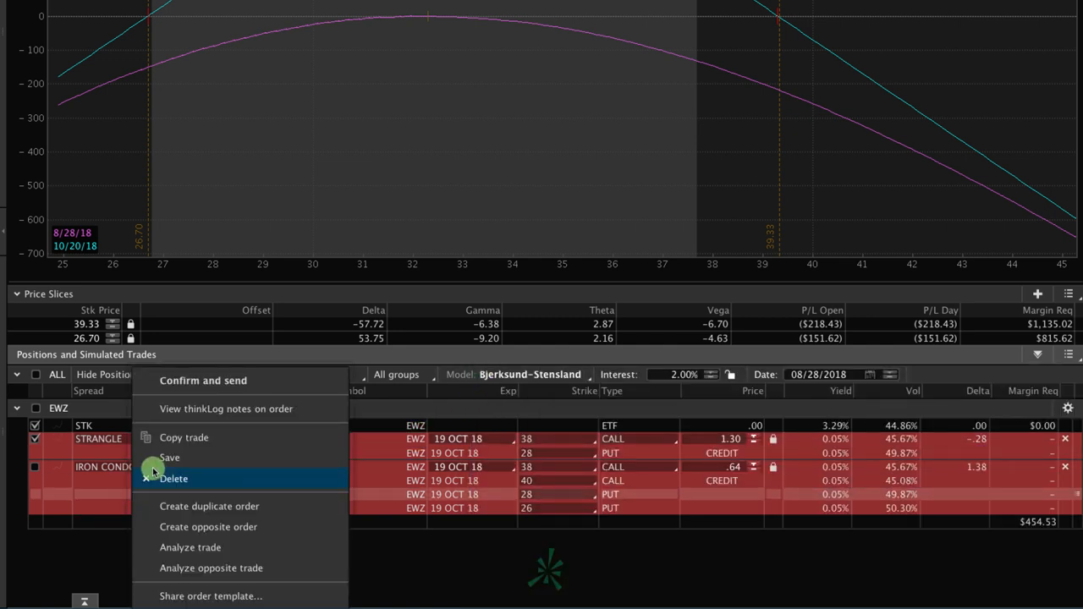
Remove the short strangle from the risk graph so no trade is plotted
left_click(203, 379)
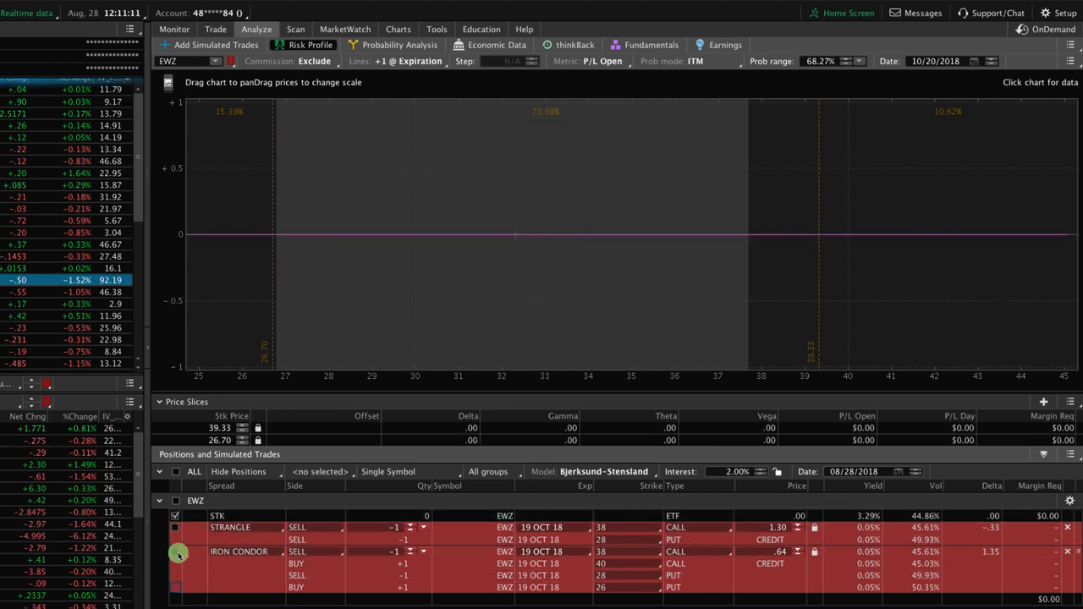
Include the EWZ iron condor in the risk graph to read P/L near the middle strikes
left_click(176, 552)
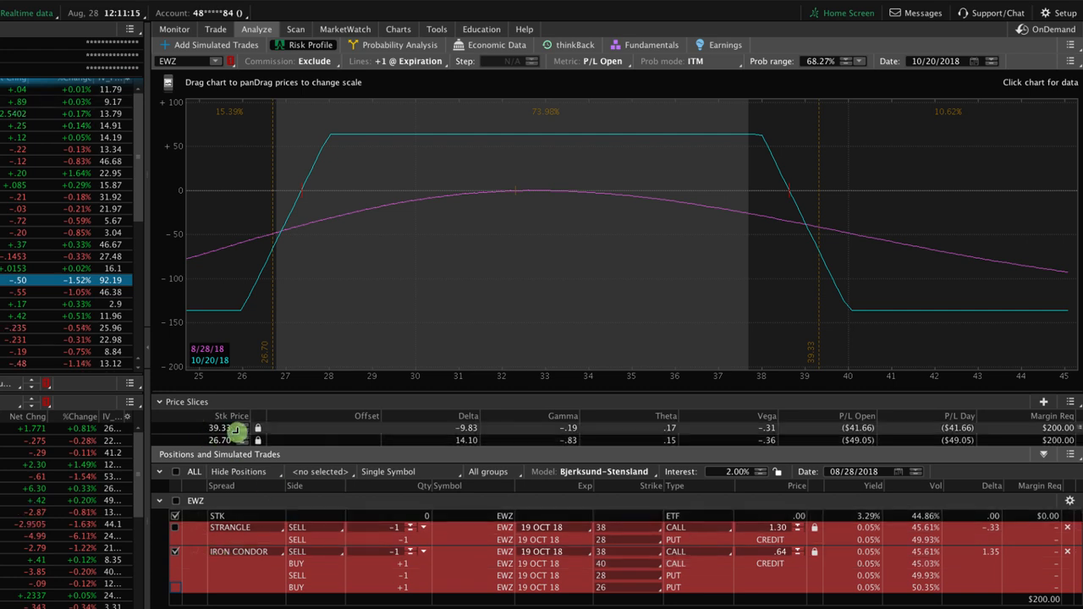
mouse_move(552, 286)
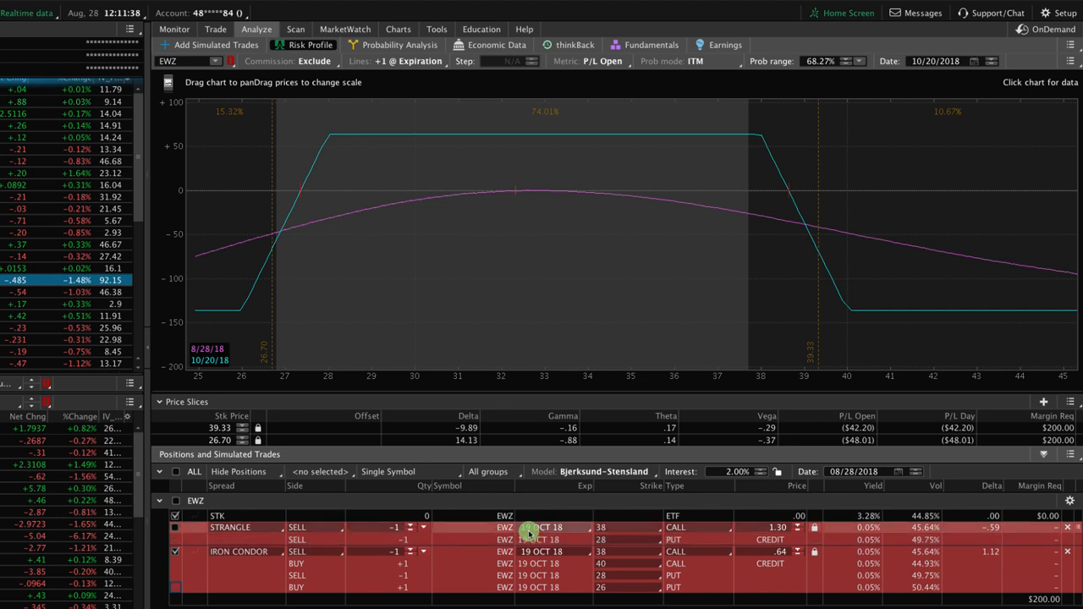
mouse_move(477, 318)
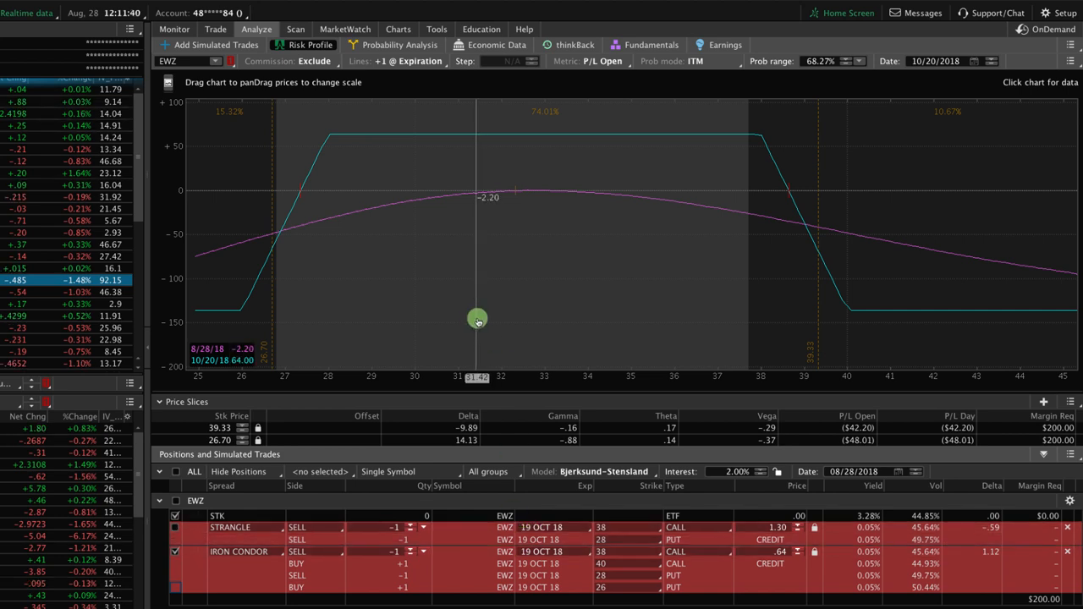
mouse_move(510, 264)
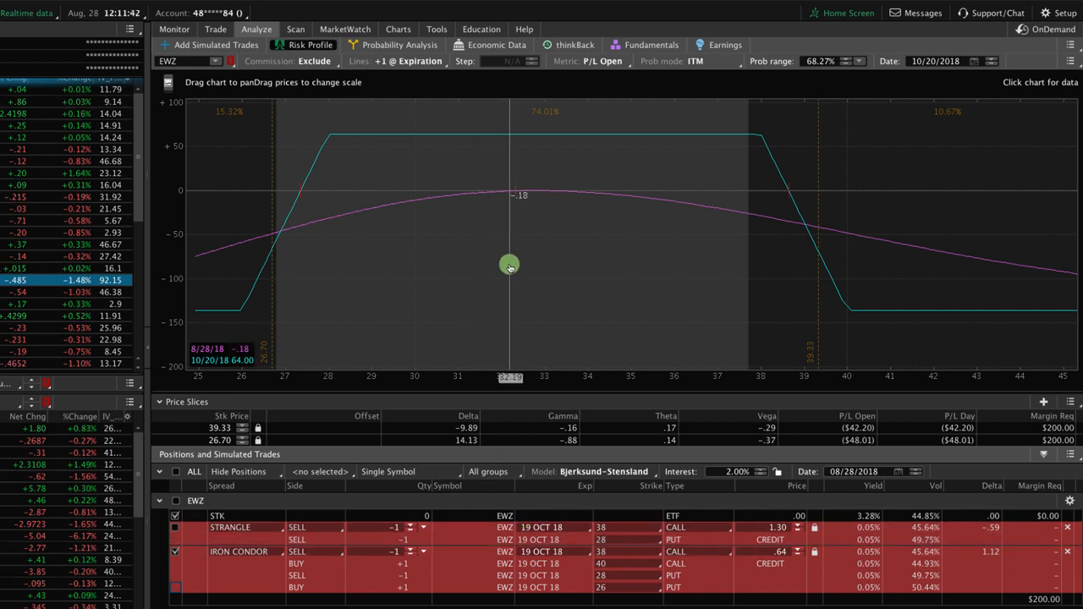